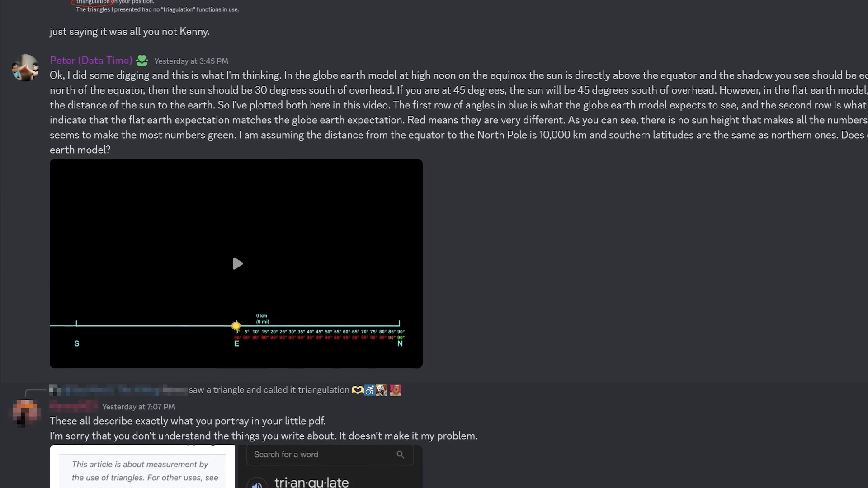
scroll("up", 3)
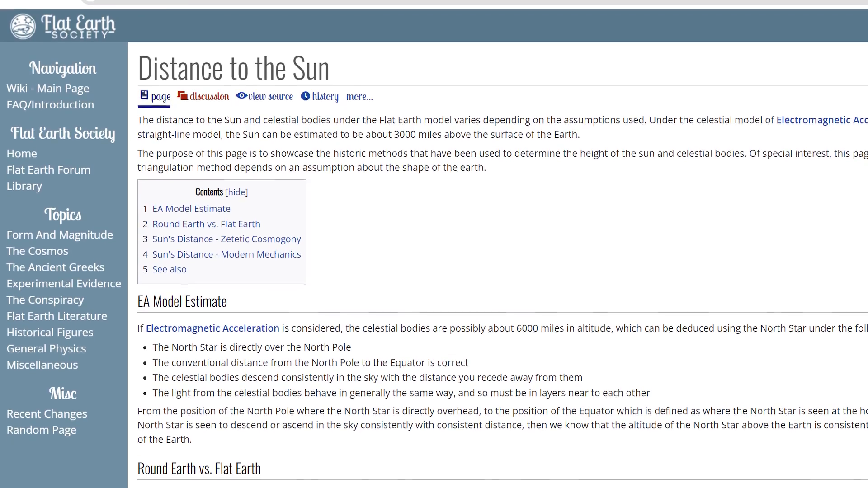
scroll("down", 3)
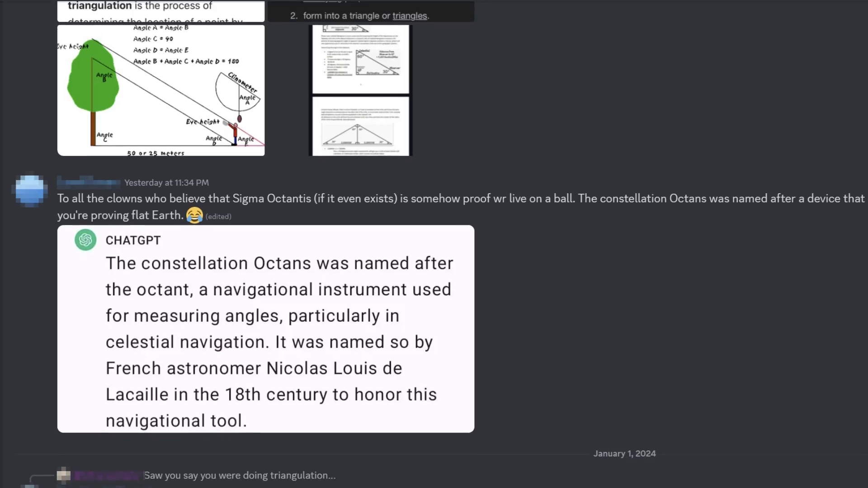
scroll("down", 3)
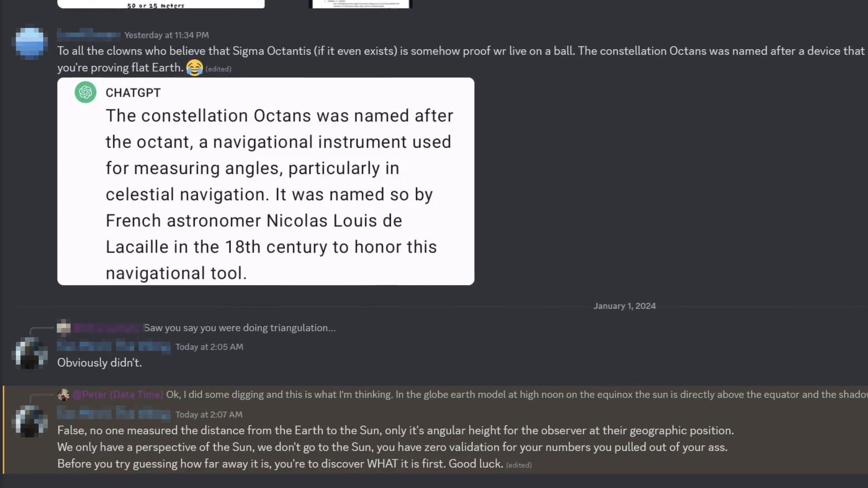
scroll("down", 3)
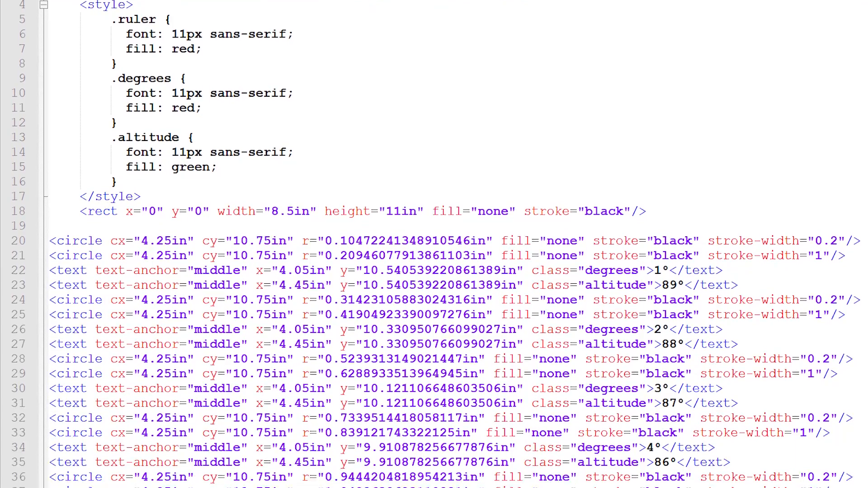
scroll("down", 3)
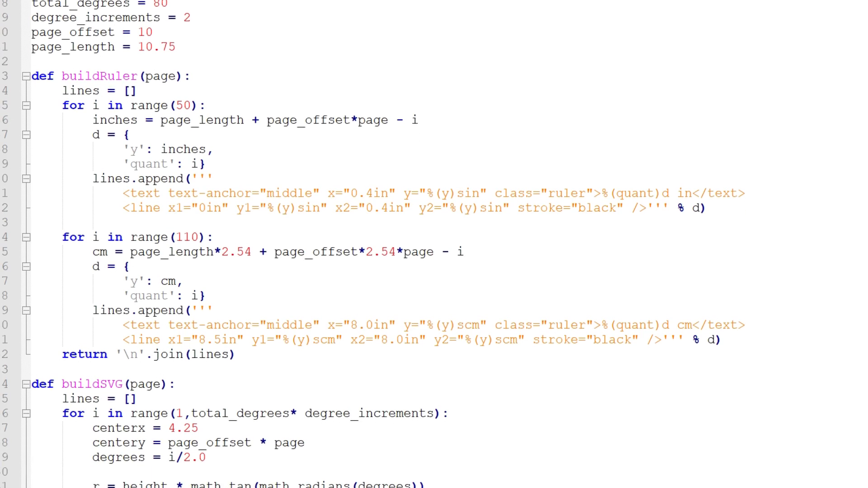
scroll("down", 3)
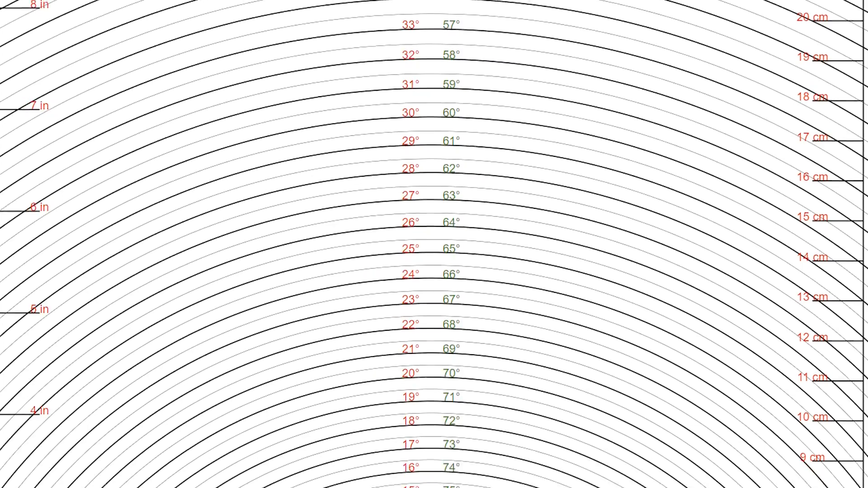
scroll("down", 3)
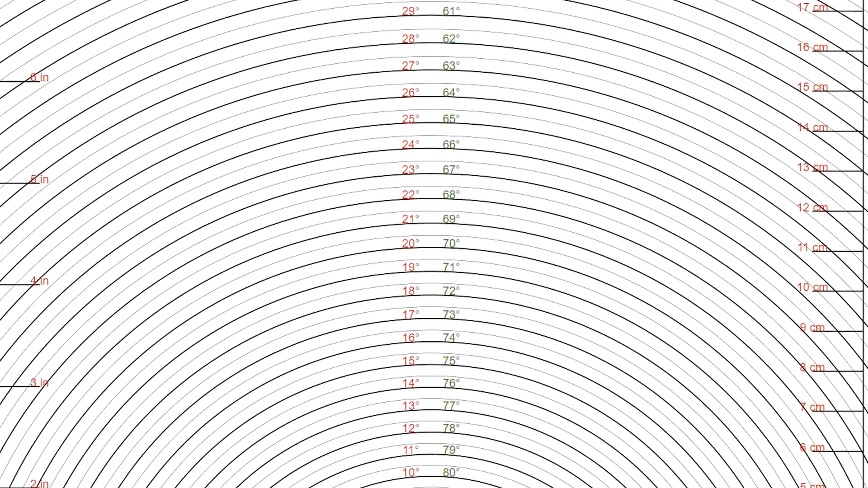